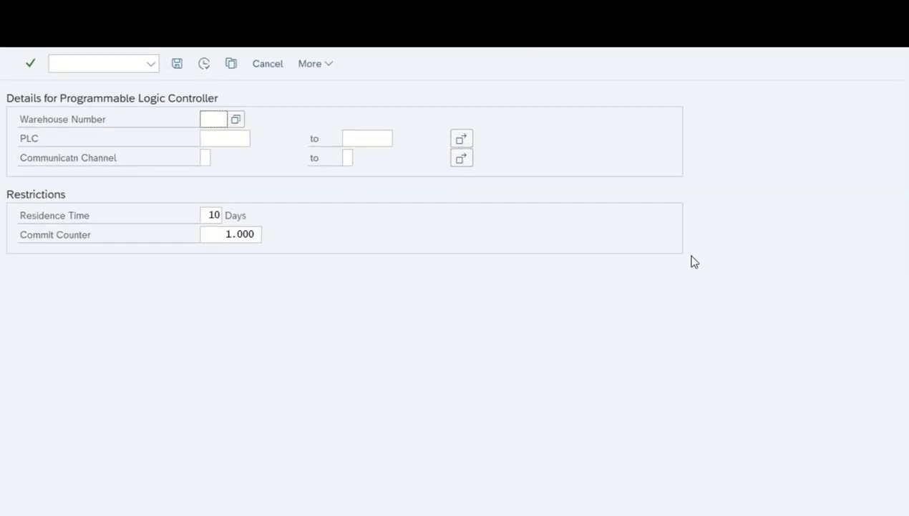
Enter warehouse number 150 and PLC 06, and change residence time from 10 to 1 day.
left_click(214, 118)
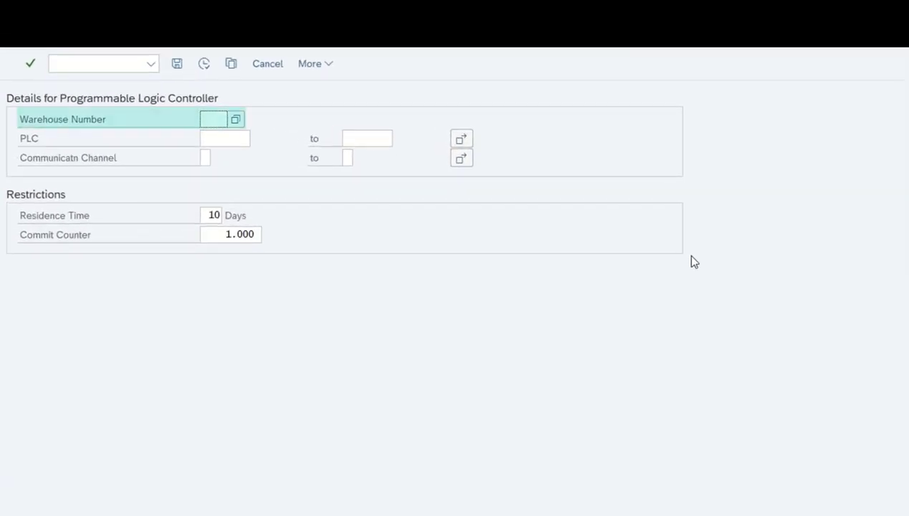
type("150")
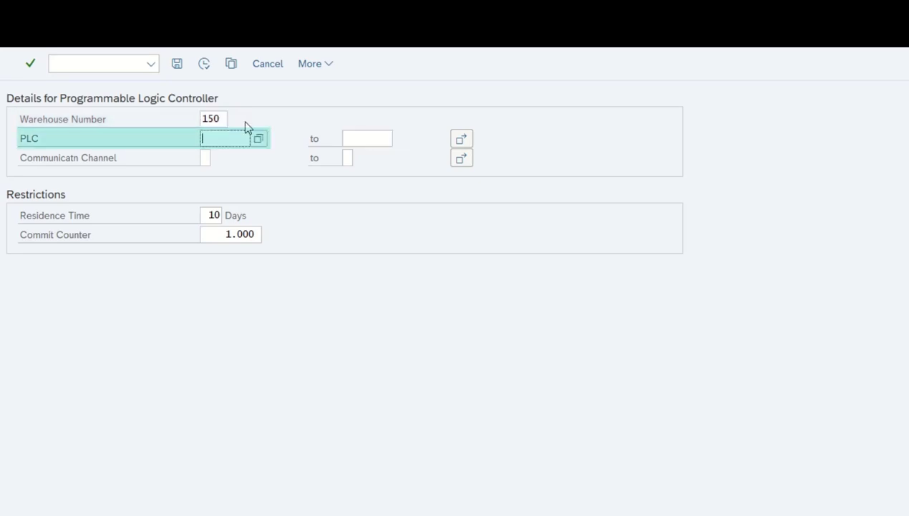
type("06")
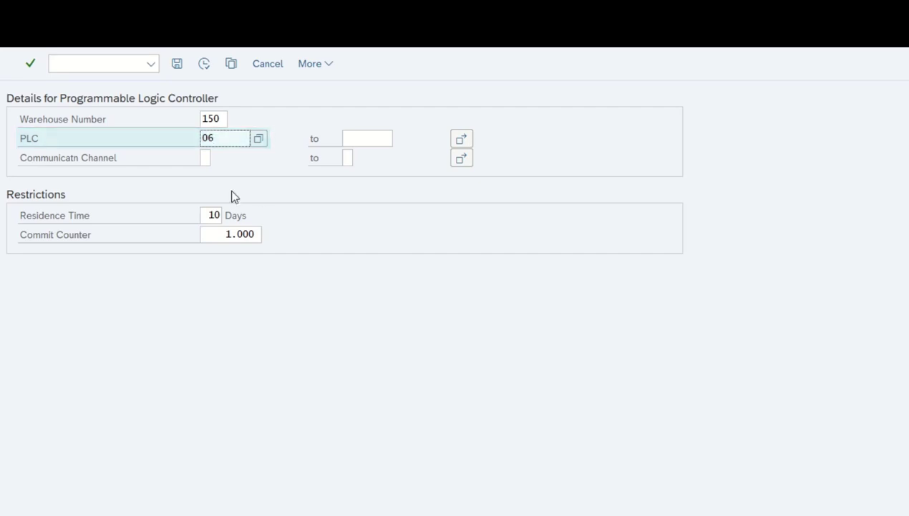
left_click(212, 215)
type("1")
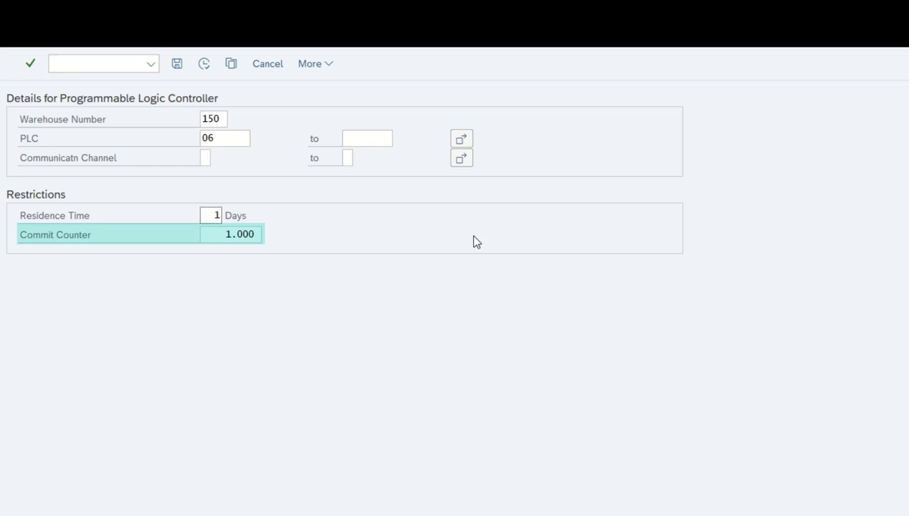
left_click(100, 63)
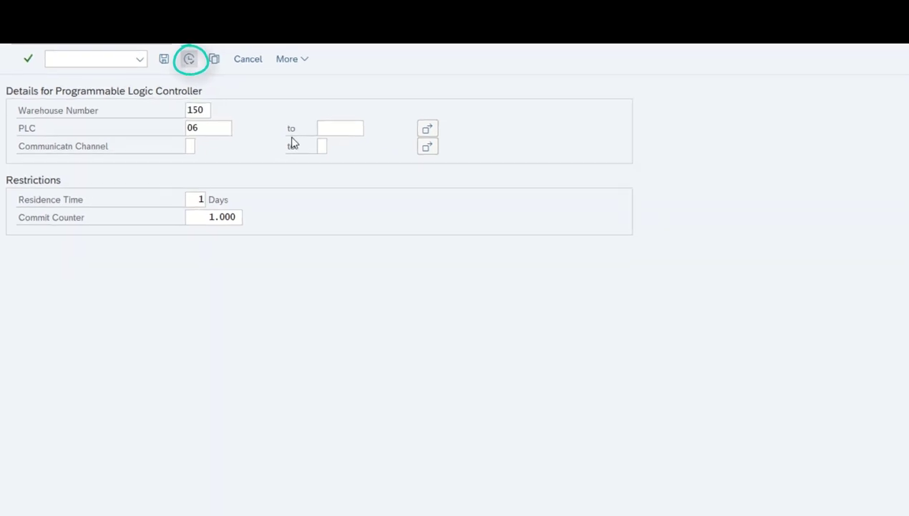
Execute the report with debugging and switch to the New ABAP Debugger.
left_click(189, 58)
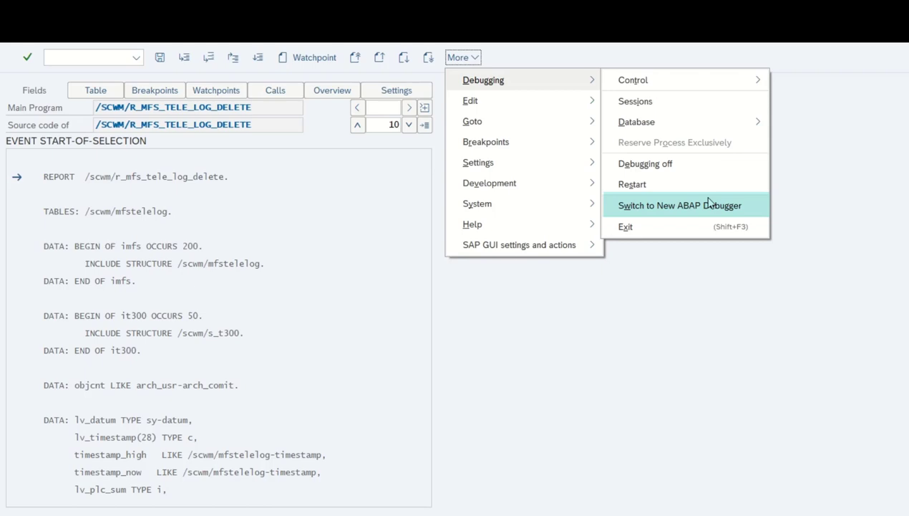
left_click(679, 205)
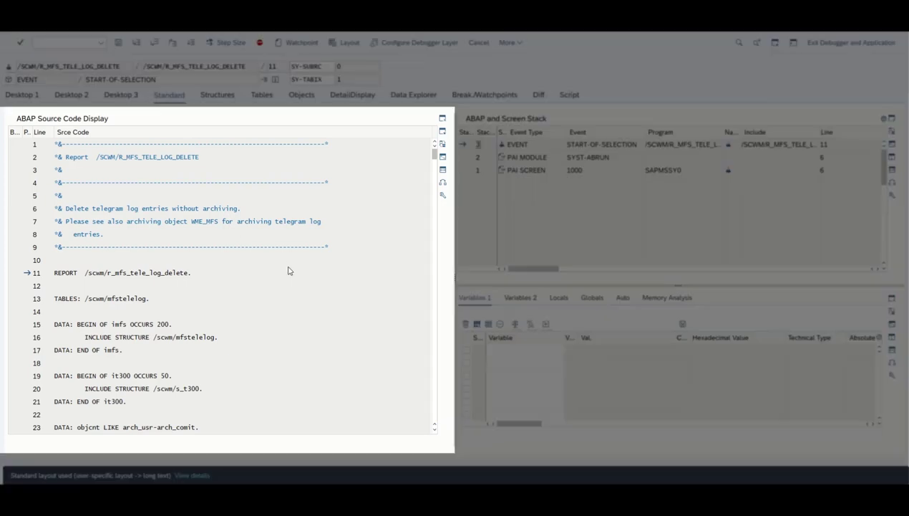
mouse_move(255, 290)
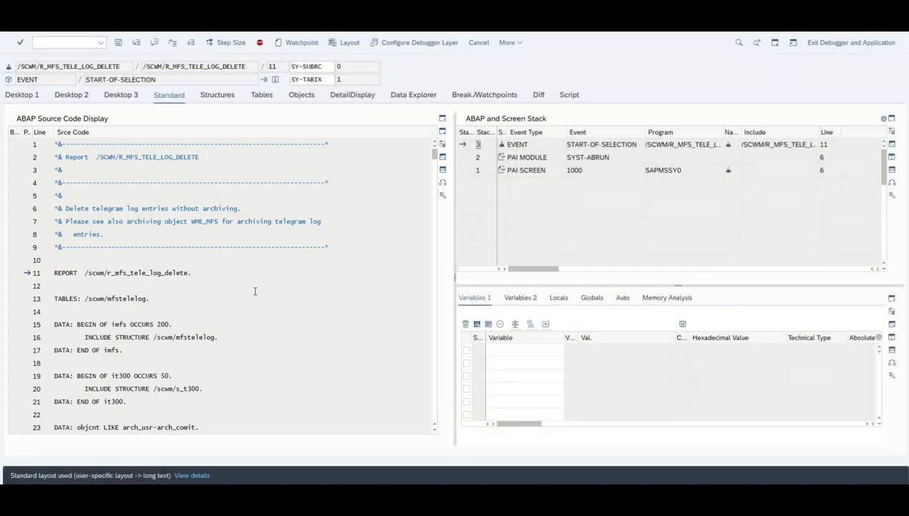
Step with F5 to line 84's REFRESH it300 and add it300 to Variables 1.
key("F5")
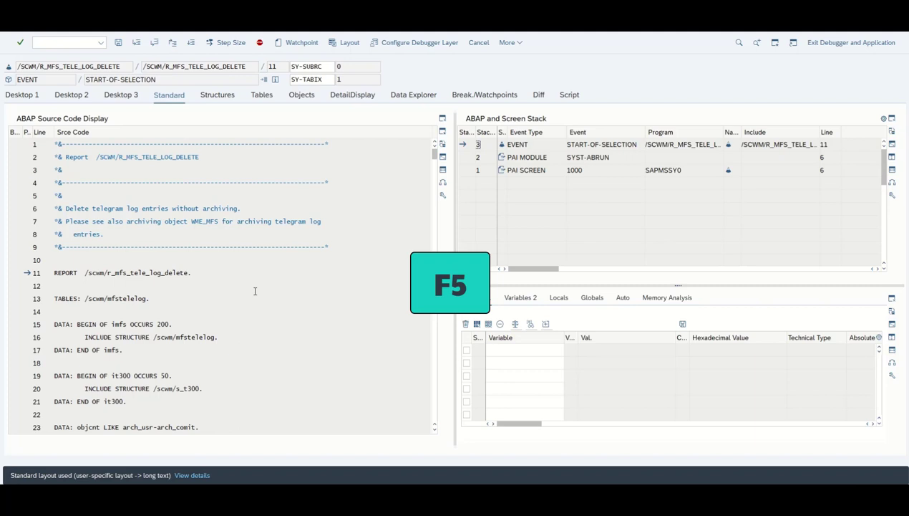
key("F5")
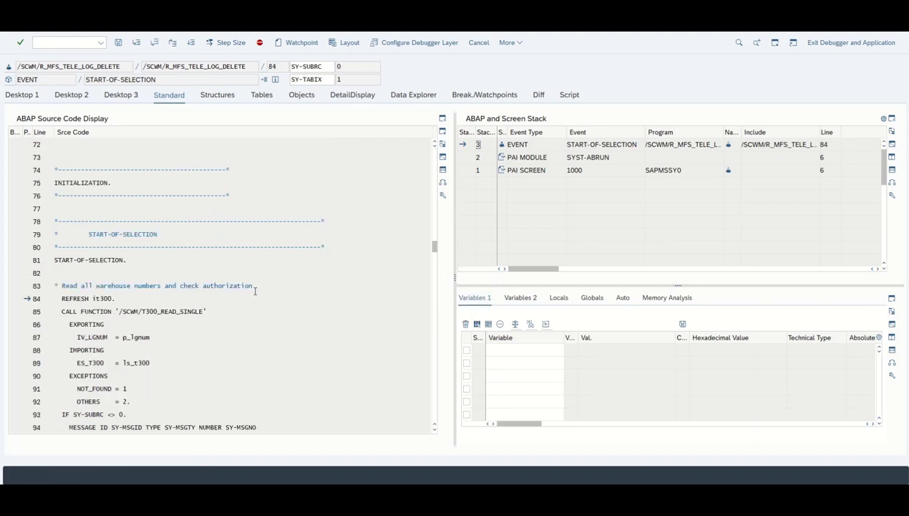
left_click(93, 297)
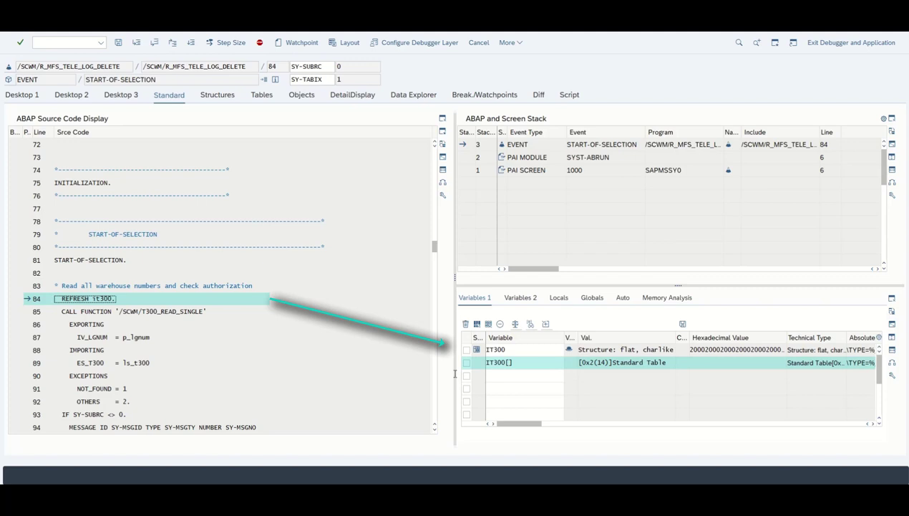
mouse_move(312, 371)
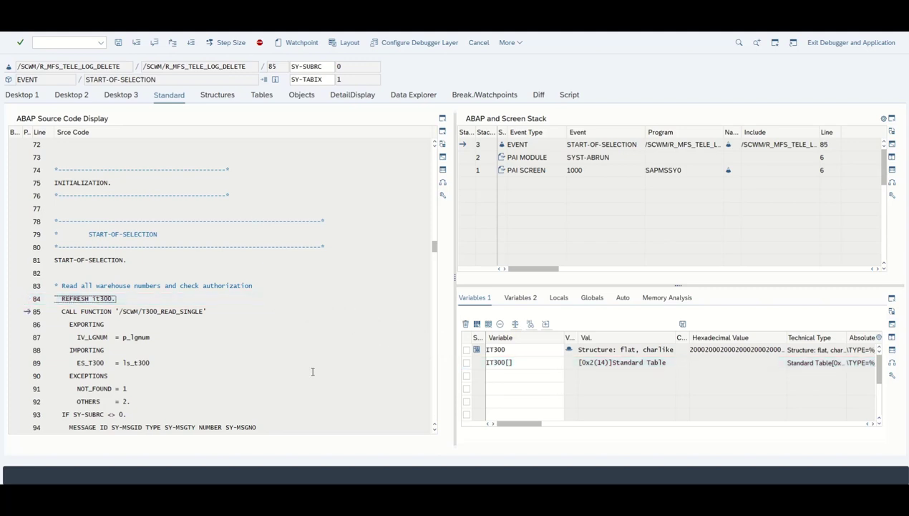
Step over /SCWM/T300_READ_SINGLE to line 93 and display P_LGNUM, showing 150.
left_click(143, 311)
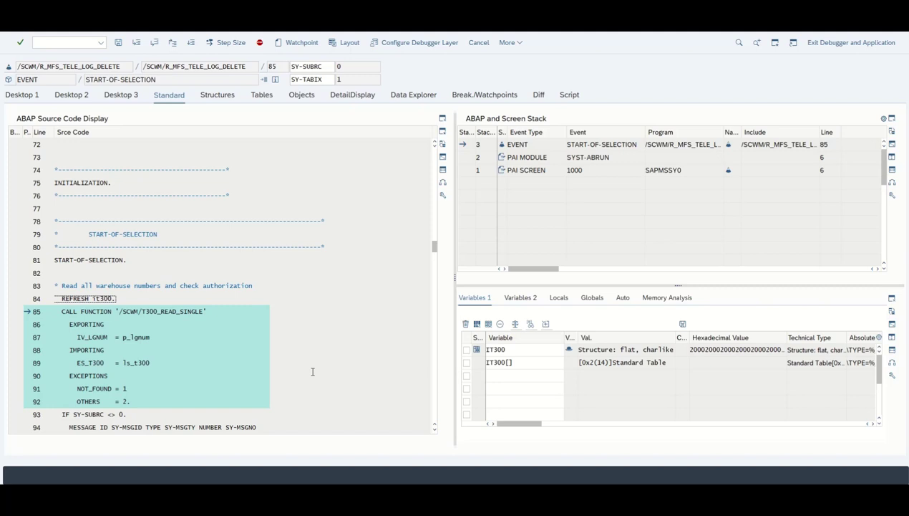
key("F6")
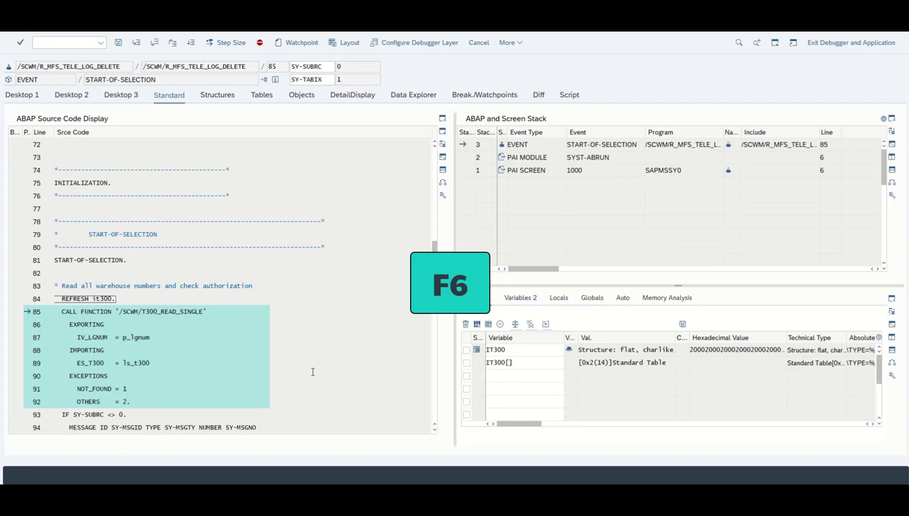
key("F6")
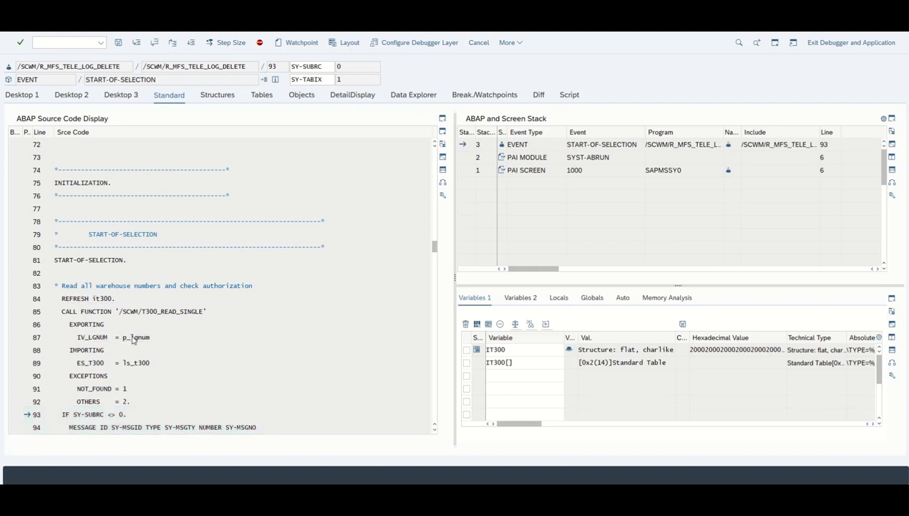
double_click(135, 337)
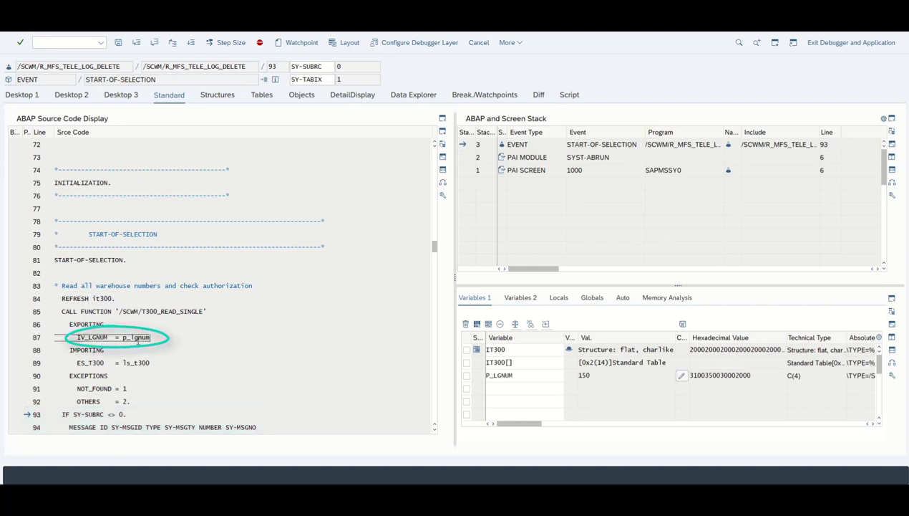
Review LS_T300 fields MANDT 100 and LGNUM 150, then return to the Standard tab.
left_click(499, 374)
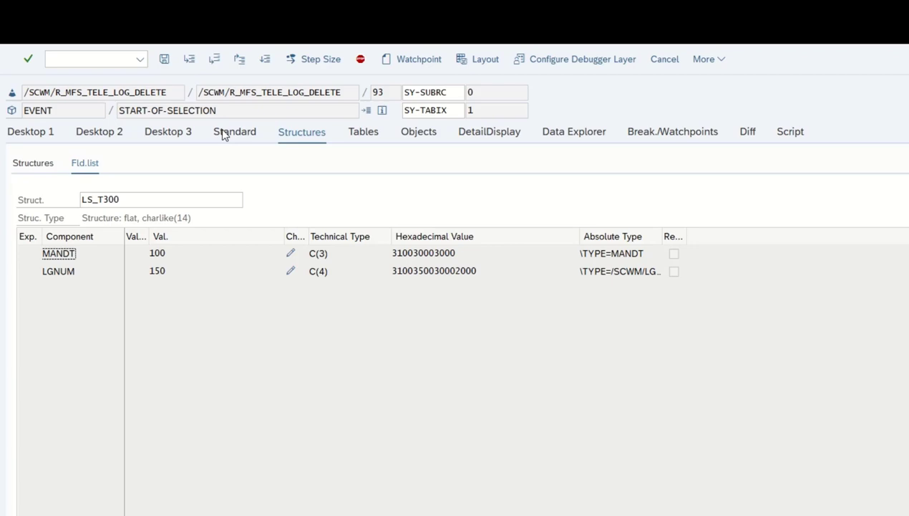
left_click(234, 131)
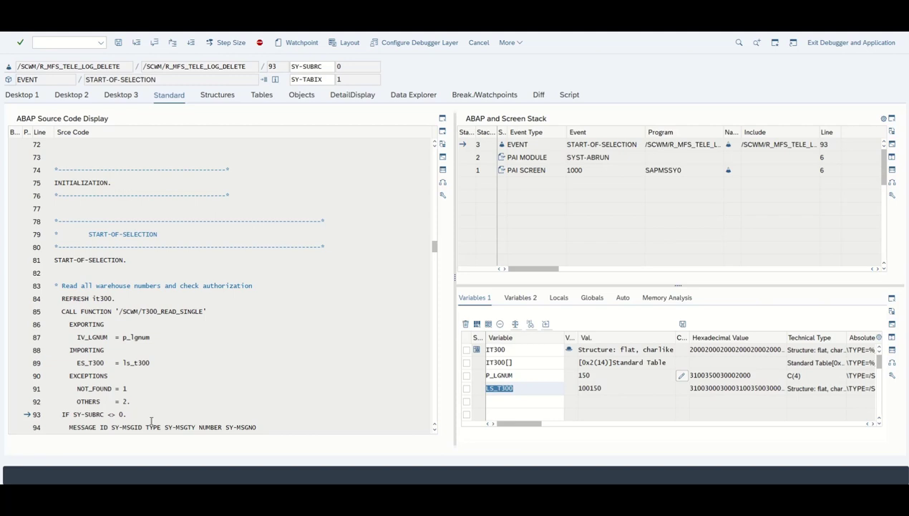
Examine the IF SY-SUBRC <> 0 check at line 93, with SY-SUBRC 0.
left_click(138, 413)
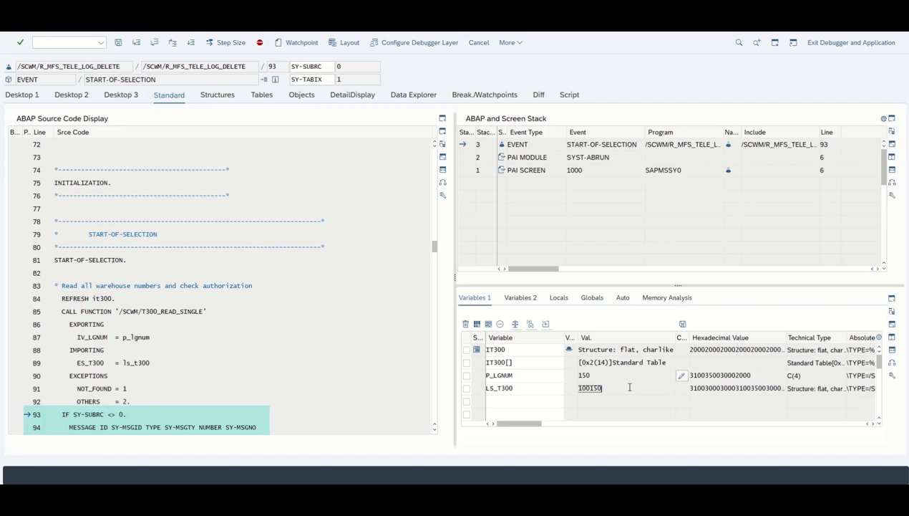
mouse_move(233, 349)
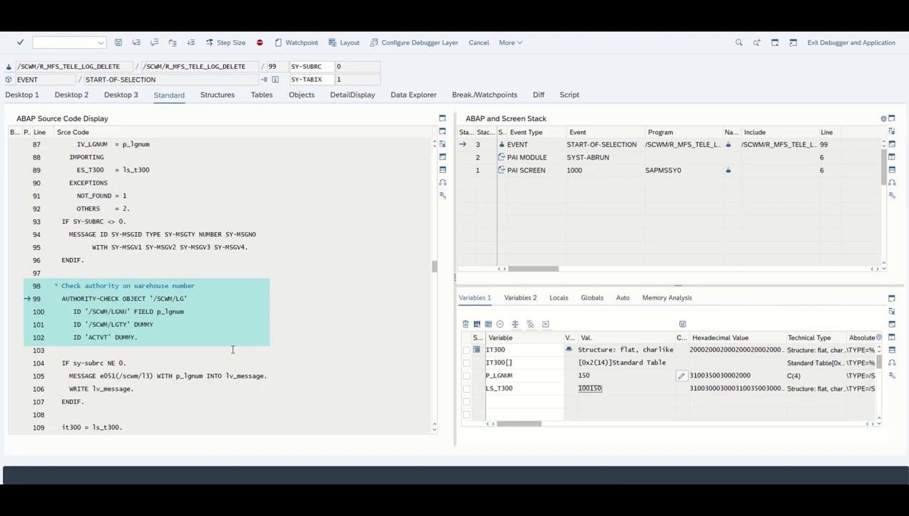
Step through AUTHORITY-CHECK and its sy-subrc test to line 113.
key("F5")
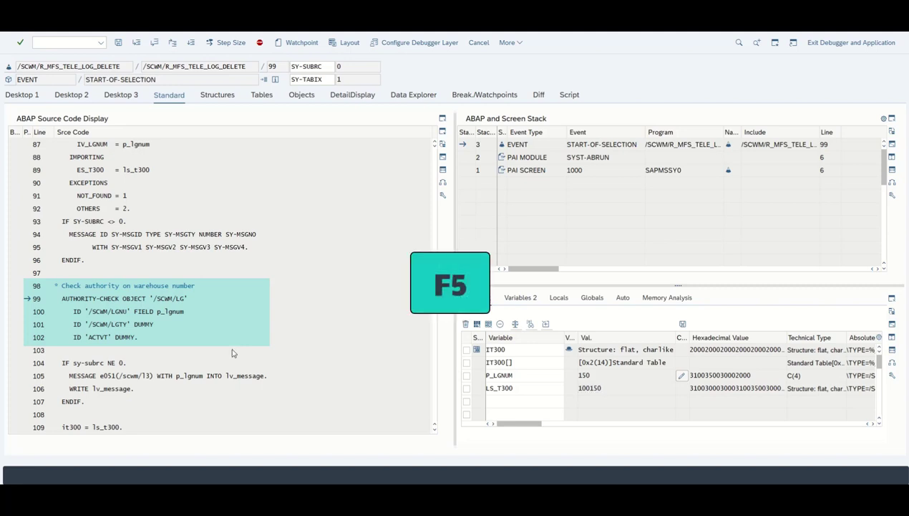
key("F5")
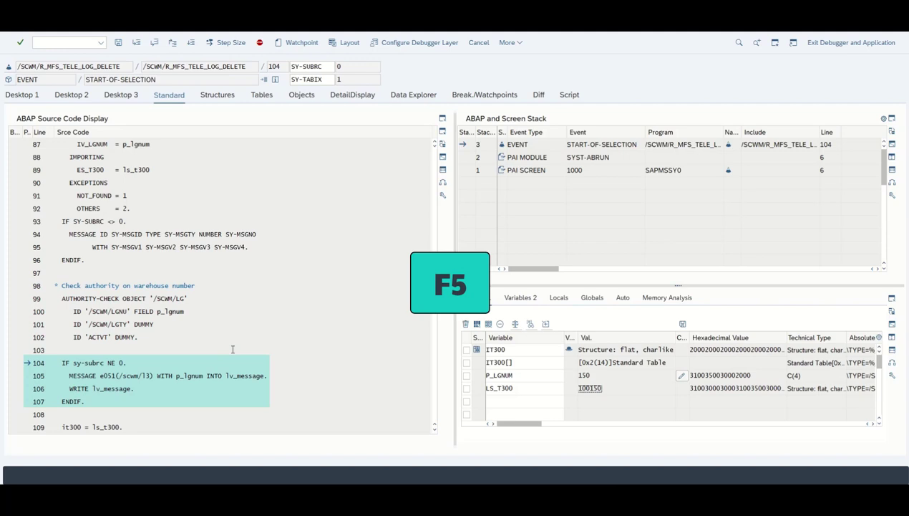
key("f5")
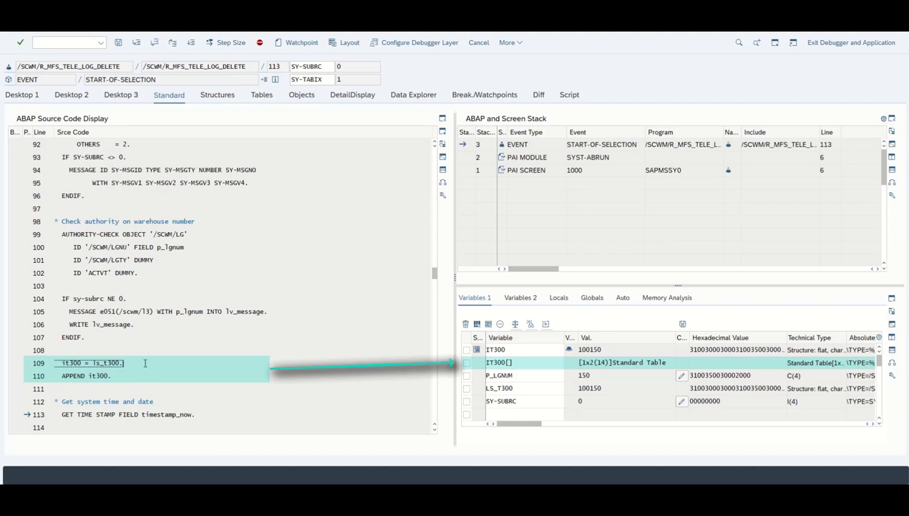
mouse_move(156, 354)
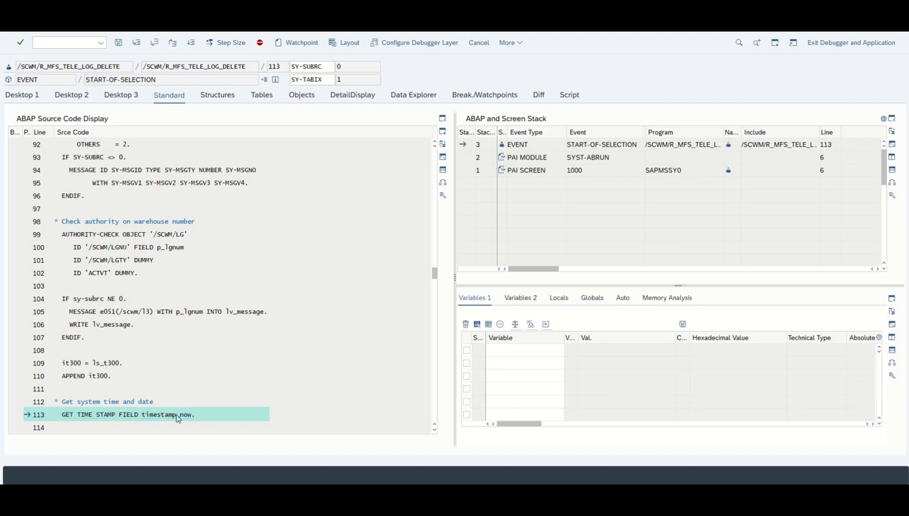
Add timestamp_now to Variables 1 and view its value 20210508132657.3102750 in detail.
double_click(174, 414)
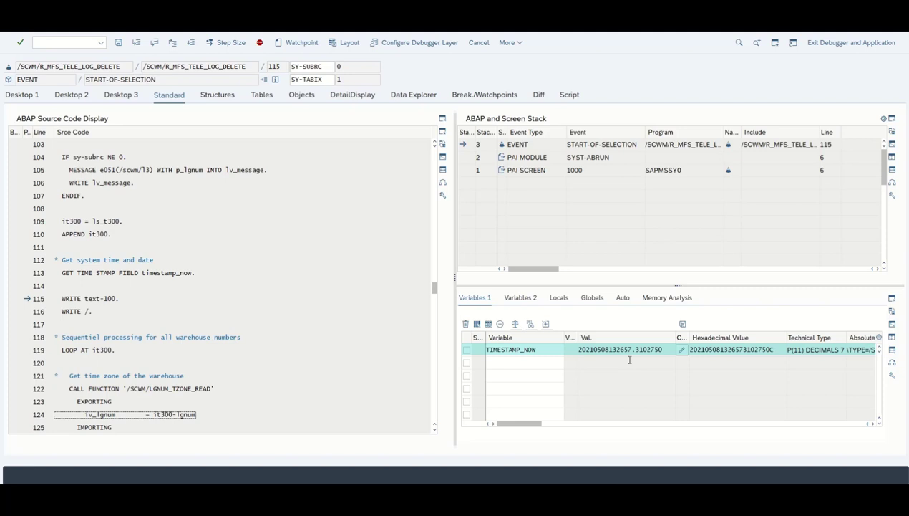
mouse_move(587, 354)
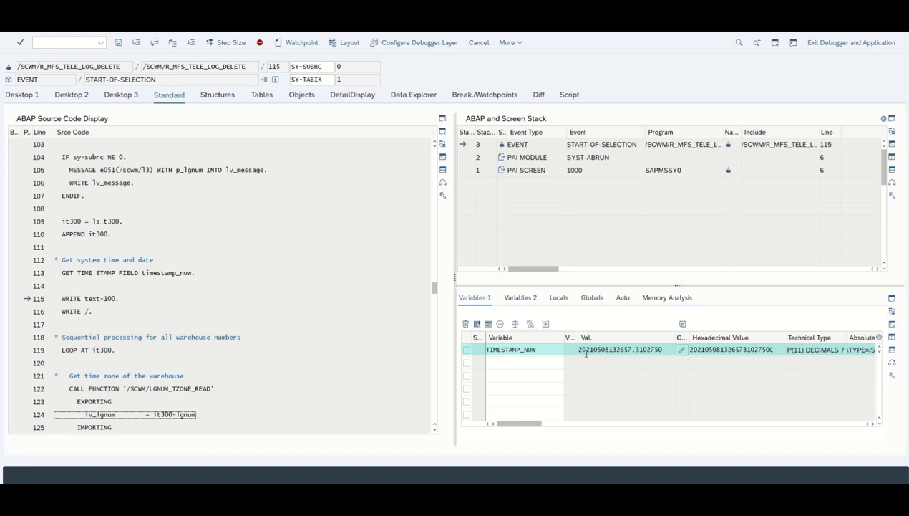
double_click(621, 349)
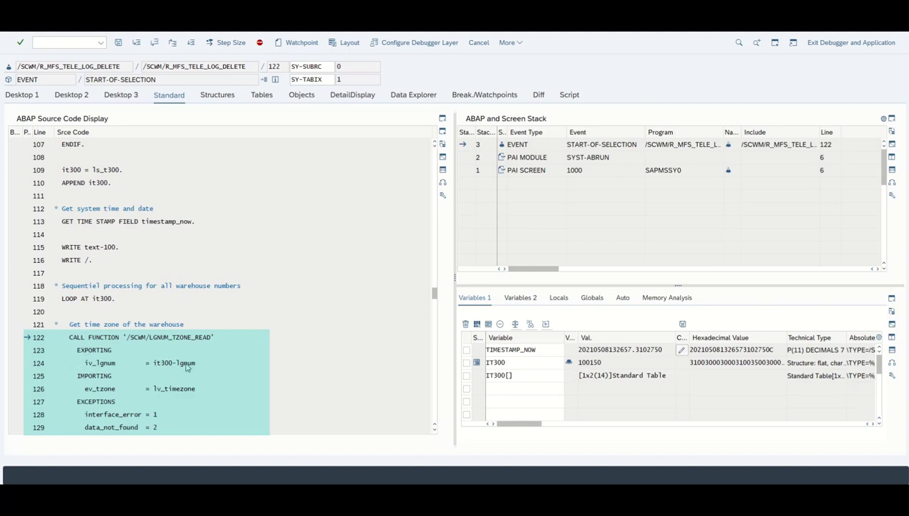
Step over /SCWM/LGNUM_TZONE_READ and its sy-subrc check, with LV_TIMEZONE showing CET.
double_click(182, 363)
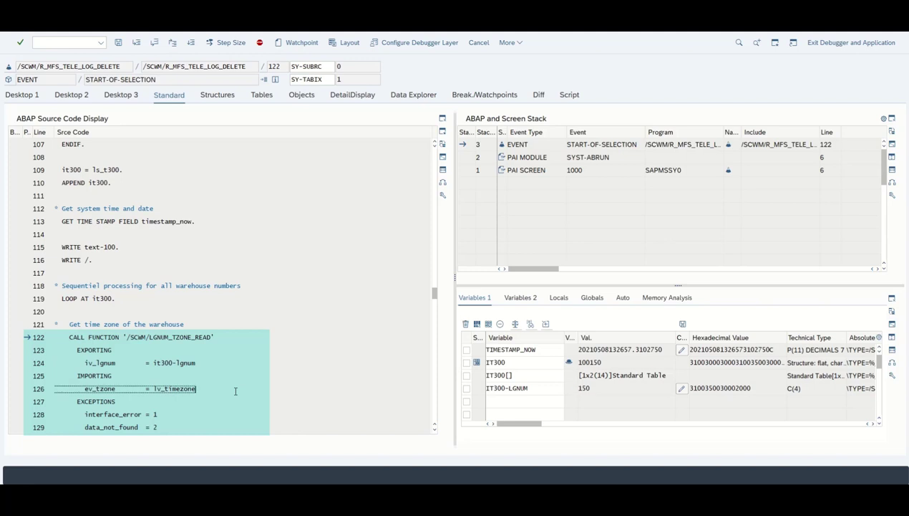
key("F6")
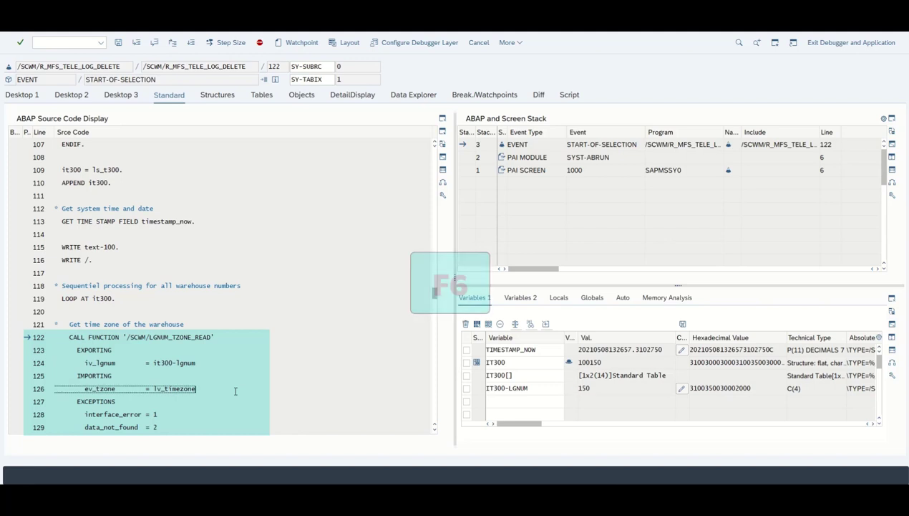
key("f6")
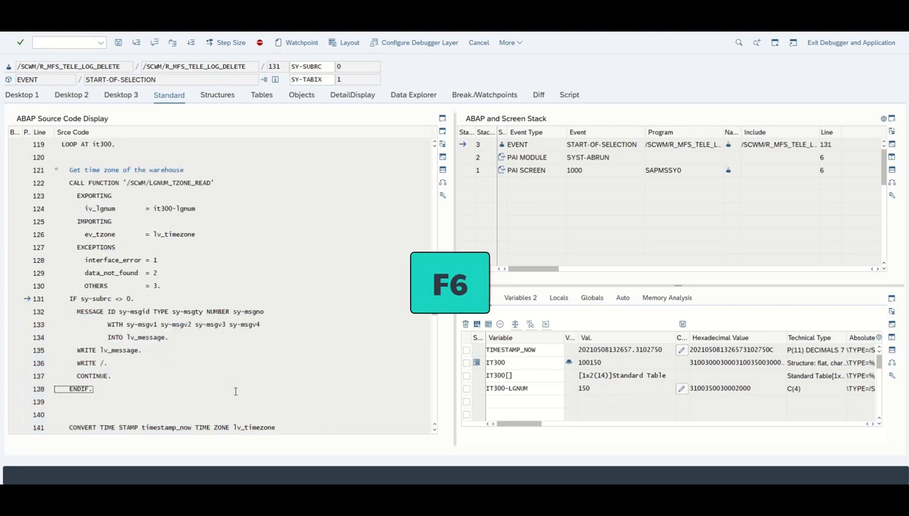
key("f6")
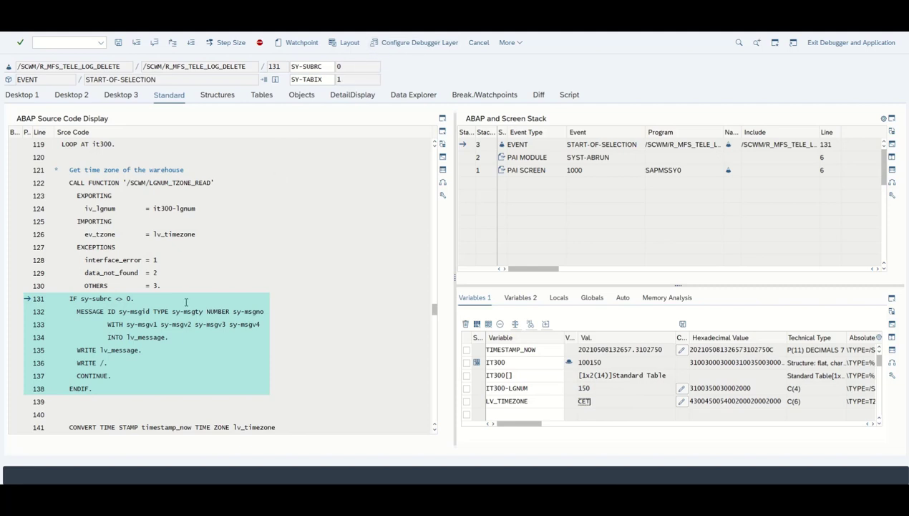
mouse_move(184, 307)
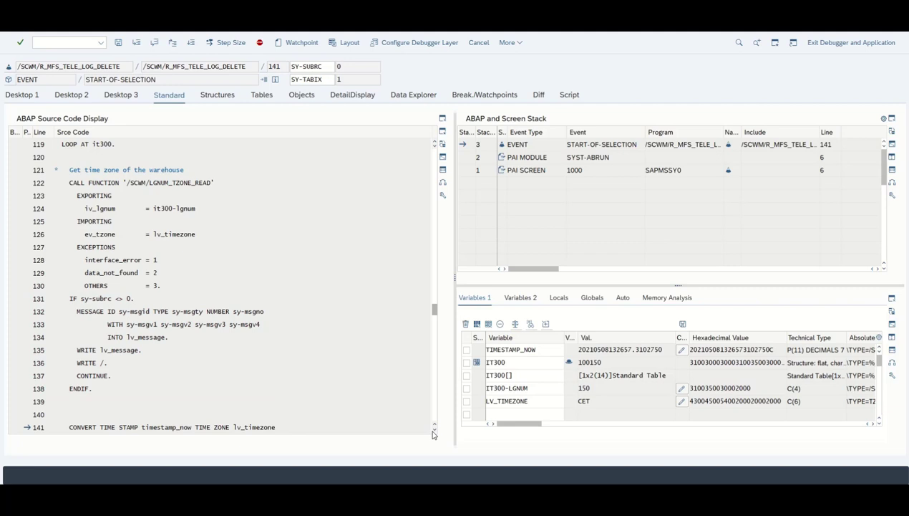
Scroll the source down to line 149's /SCWM/MFSTELELOG SELECT, with LV_WH_TIME at 152657.
scroll("down", 3)
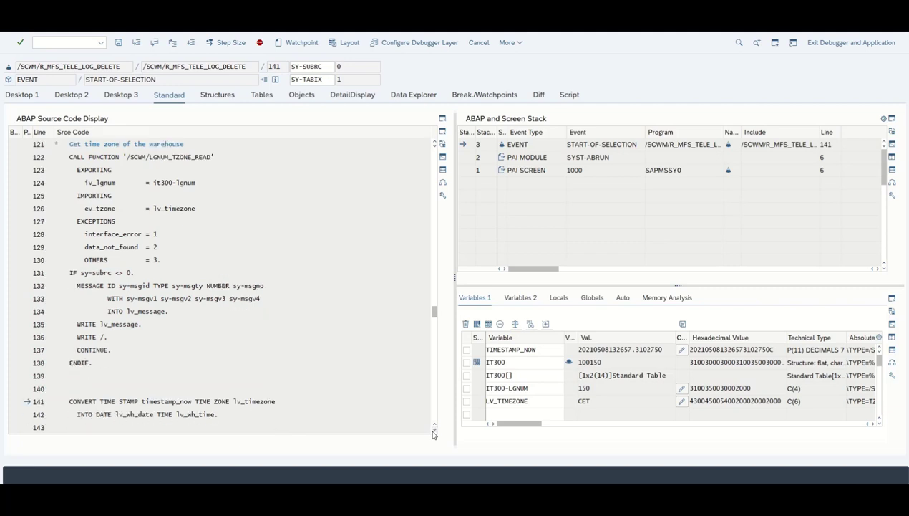
scroll("down", 3)
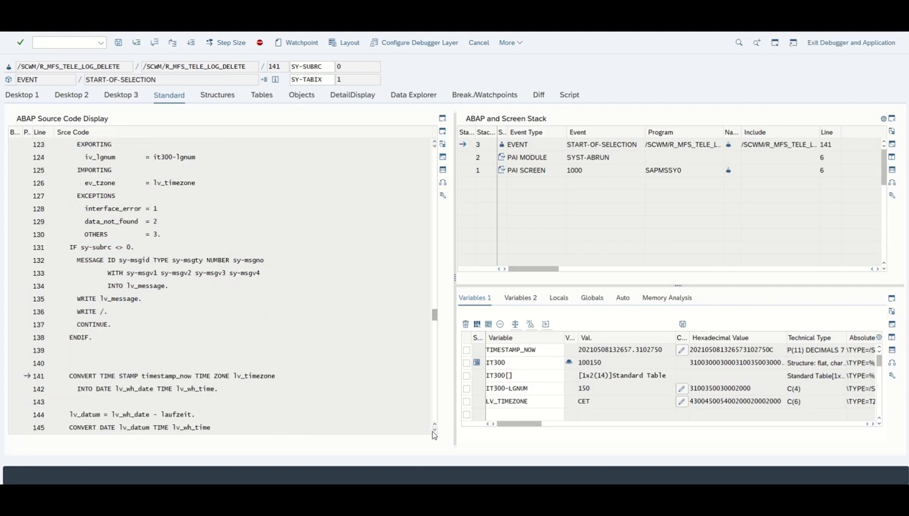
scroll("down", 3)
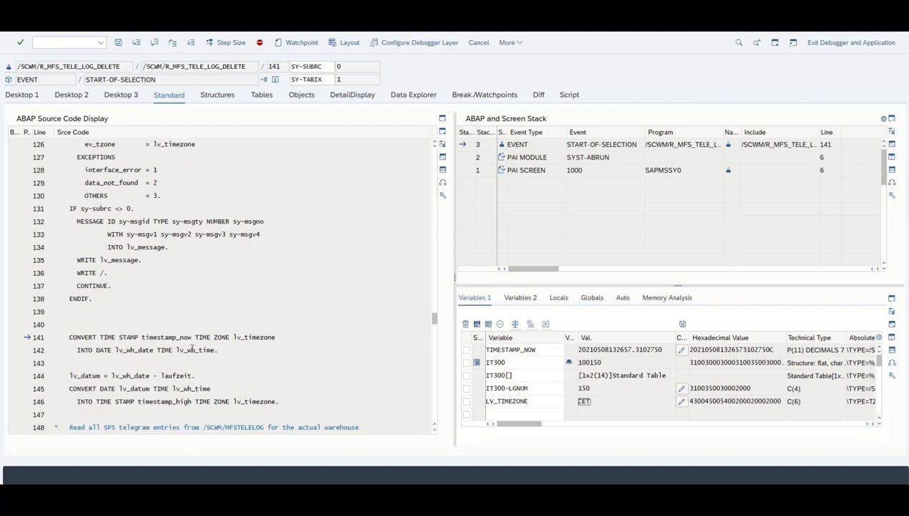
left_click(172, 336)
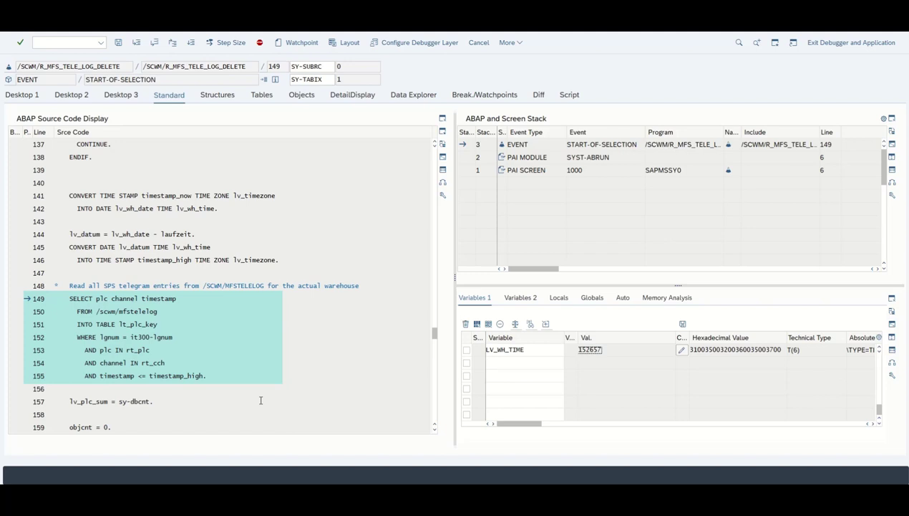
mouse_move(100, 298)
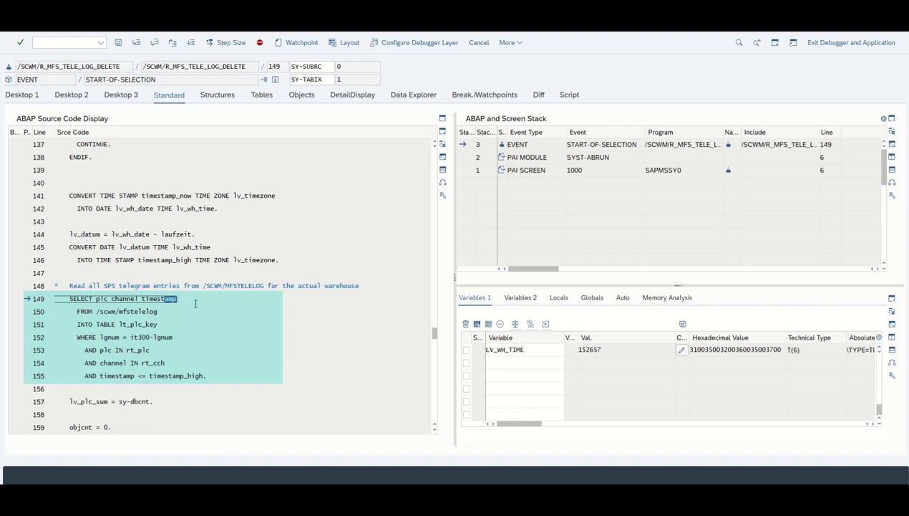
mouse_move(97, 311)
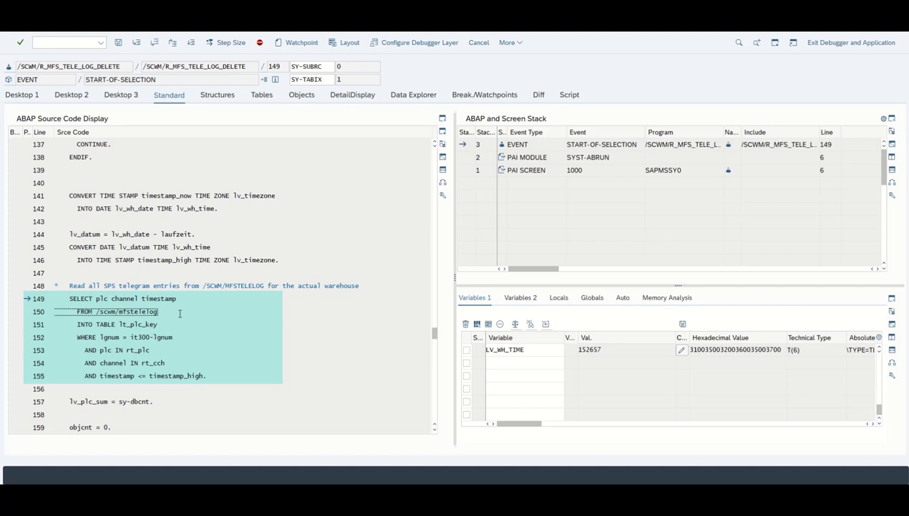
Add rt_plc to the variables and open its structure: sign I, option EQ, low 06.
double_click(137, 324)
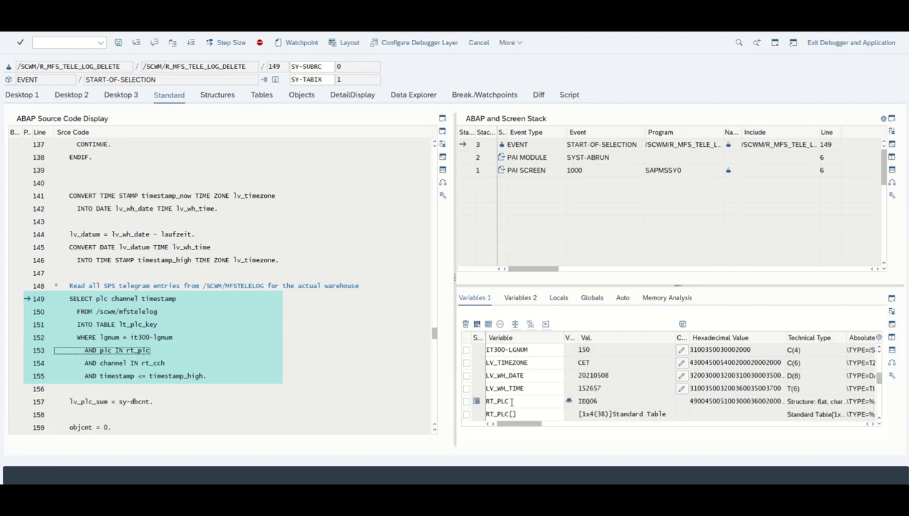
left_click(217, 94)
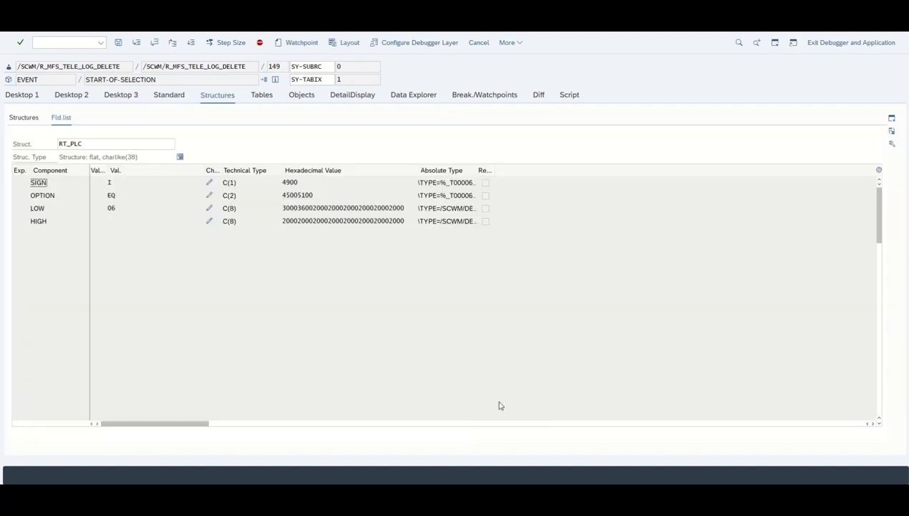
double_click(111, 208)
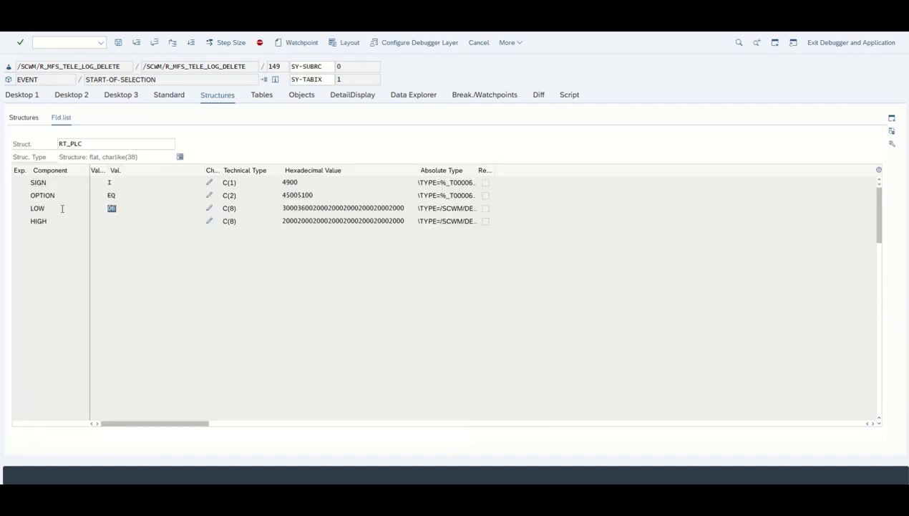
mouse_move(159, 245)
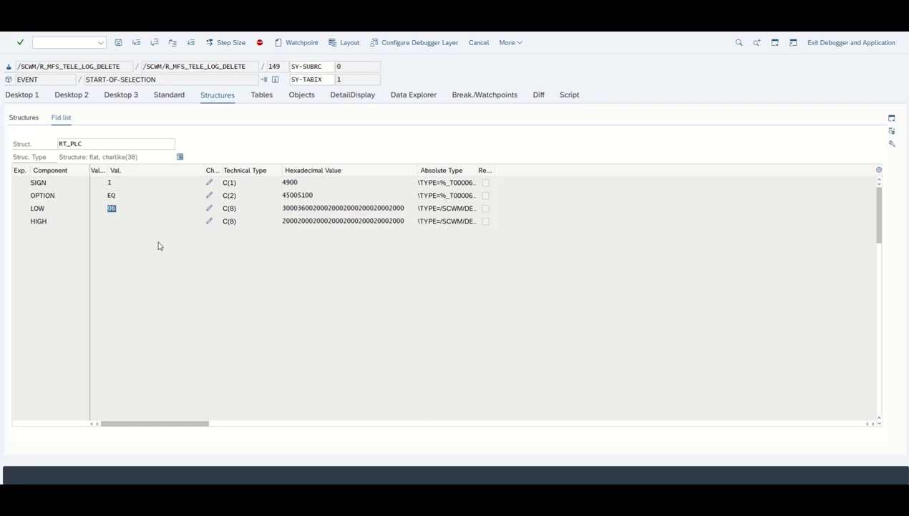
left_click(111, 221)
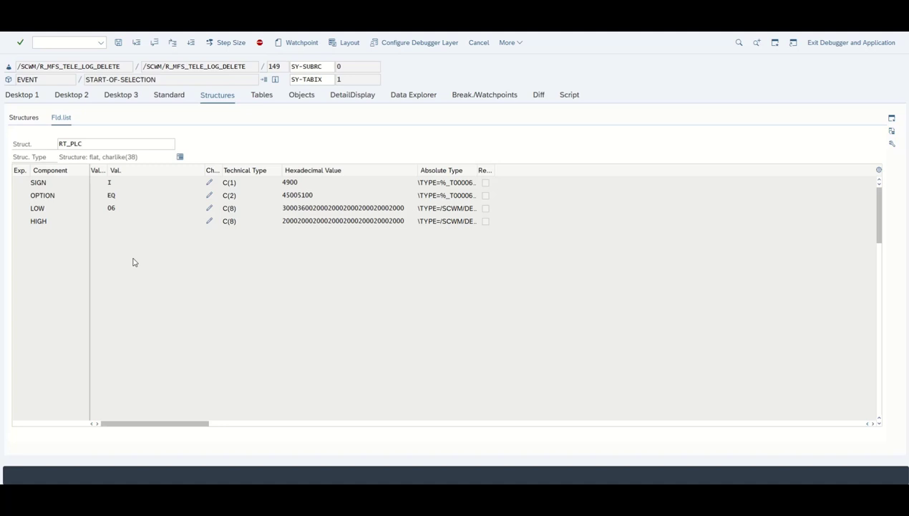
left_click(107, 220)
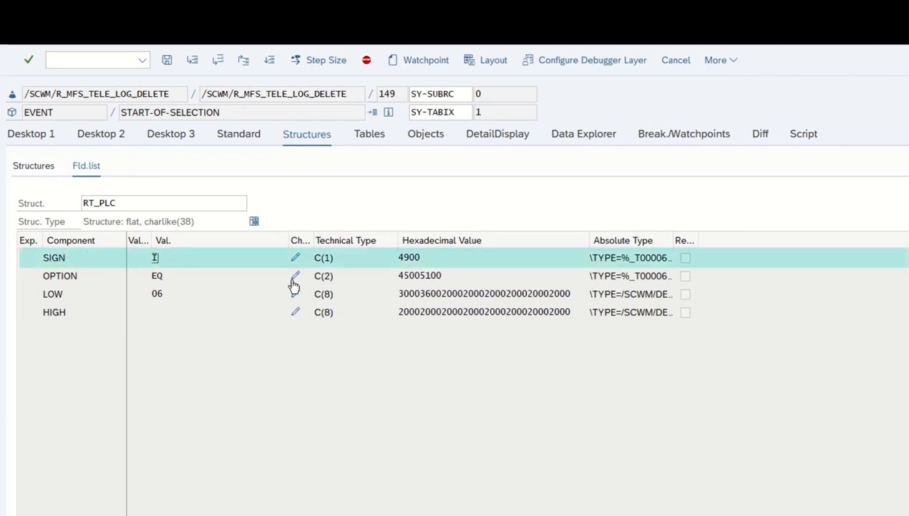
mouse_move(294, 279)
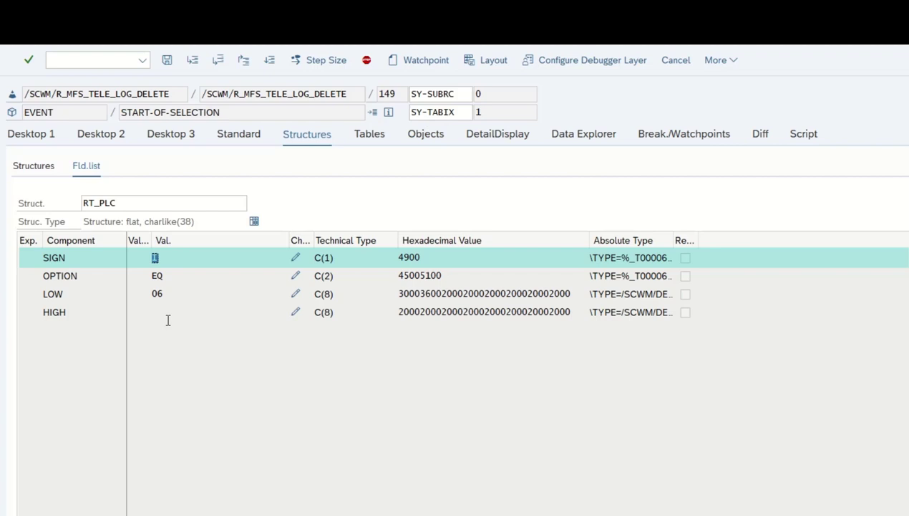
mouse_move(179, 304)
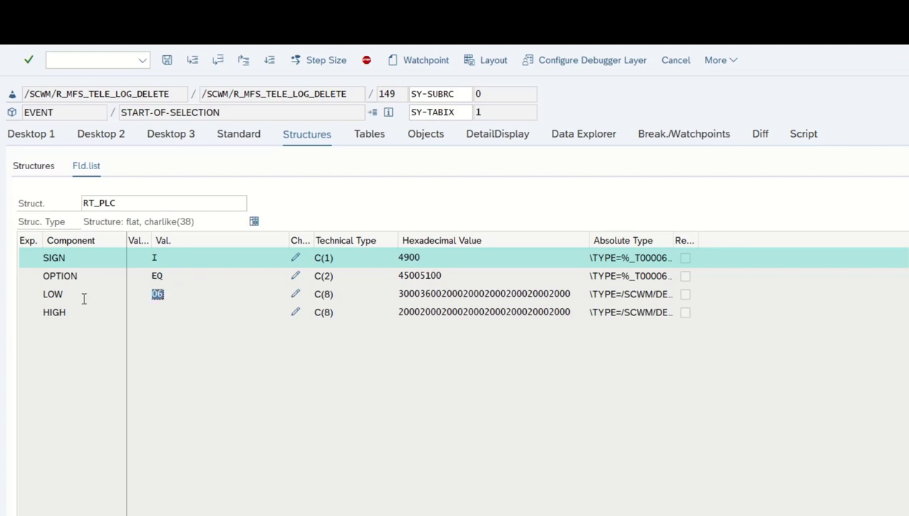
mouse_move(215, 397)
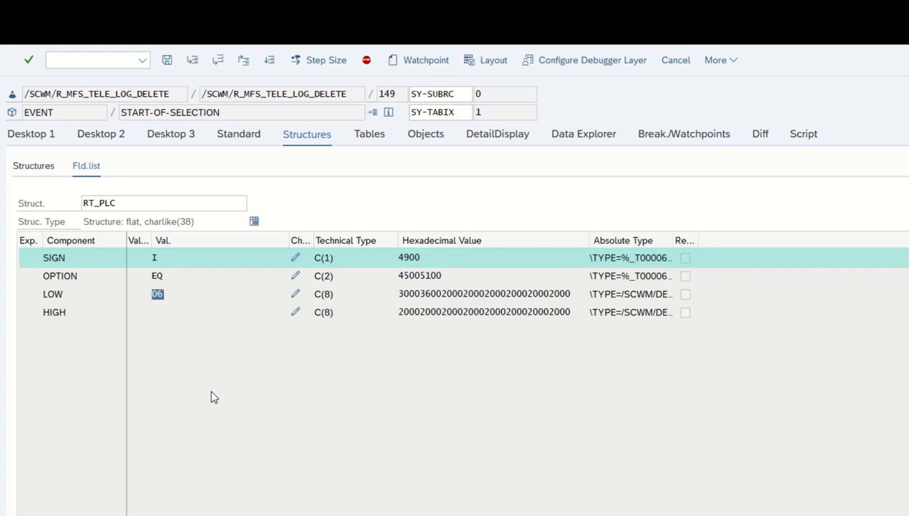
mouse_move(201, 306)
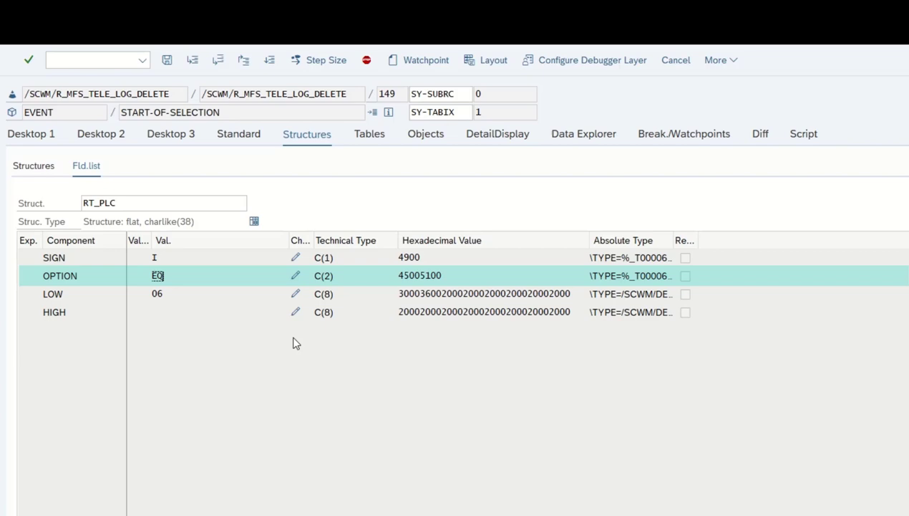
mouse_move(292, 339)
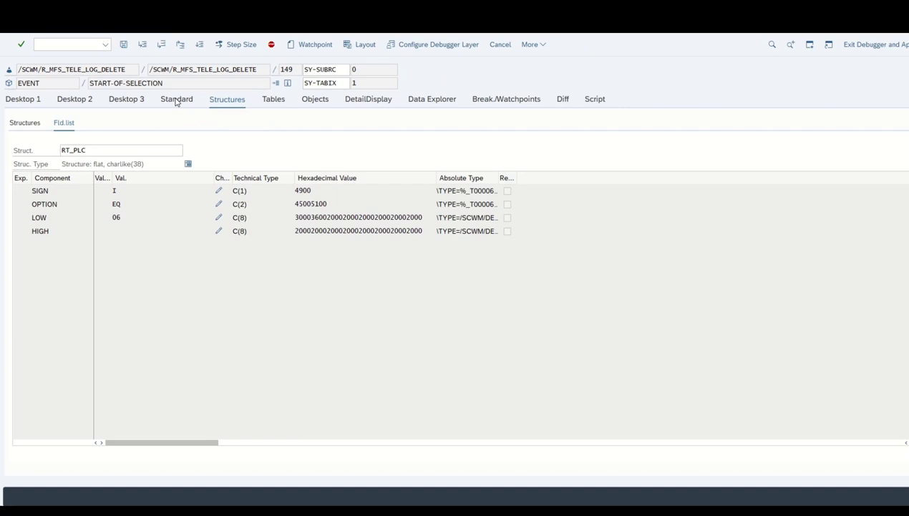
Run the SELECT to line 157 and view LT_PLC_KEY's 51,086 rows, all PLC 06.
left_click(176, 99)
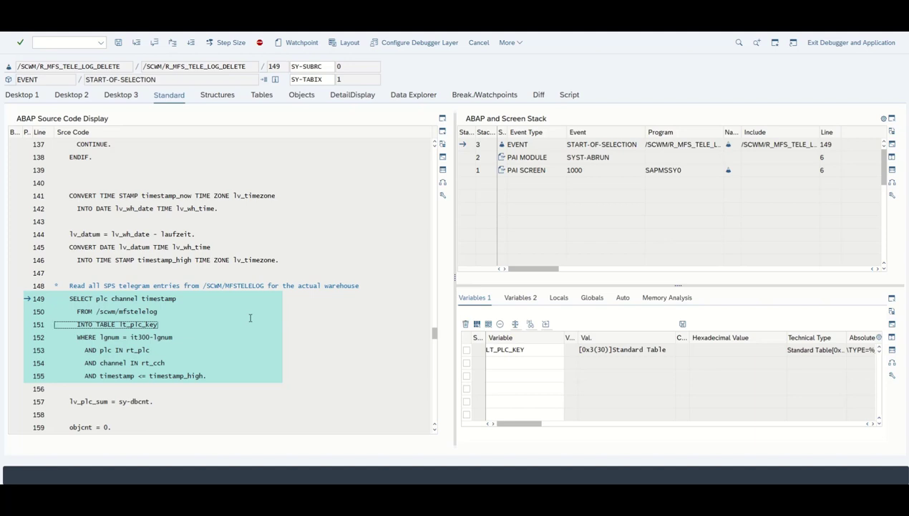
left_click(251, 322)
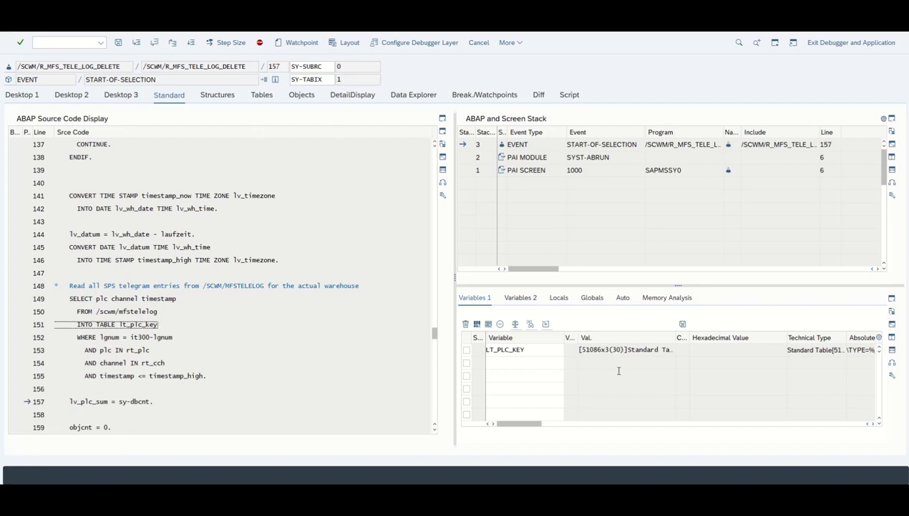
left_click(525, 349)
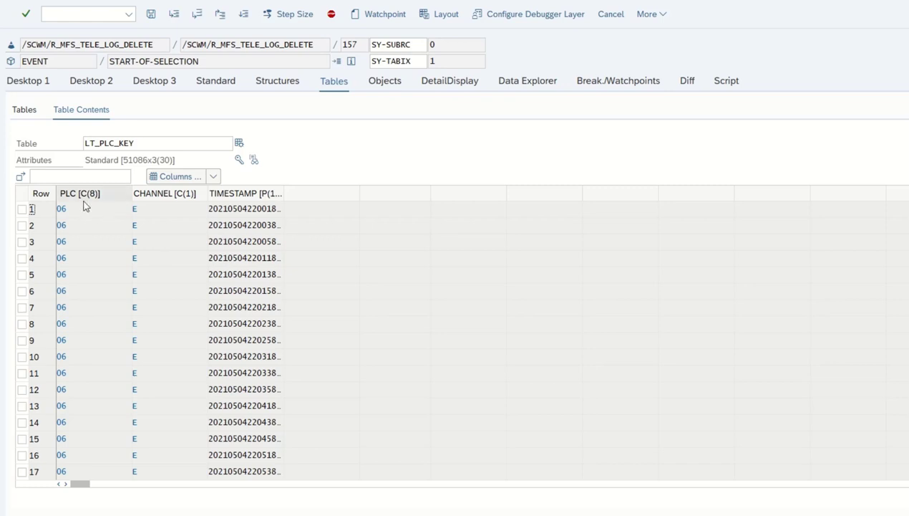
left_click(60, 208)
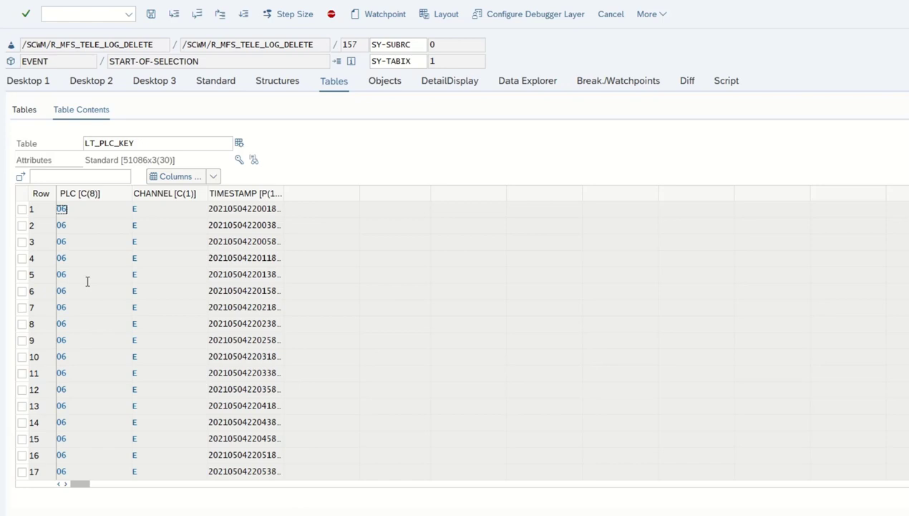
mouse_move(160, 339)
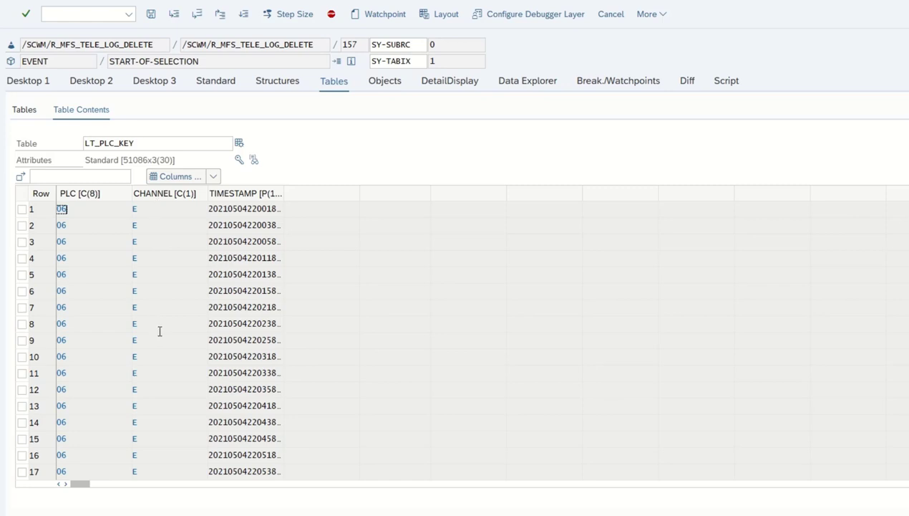
mouse_move(285, 197)
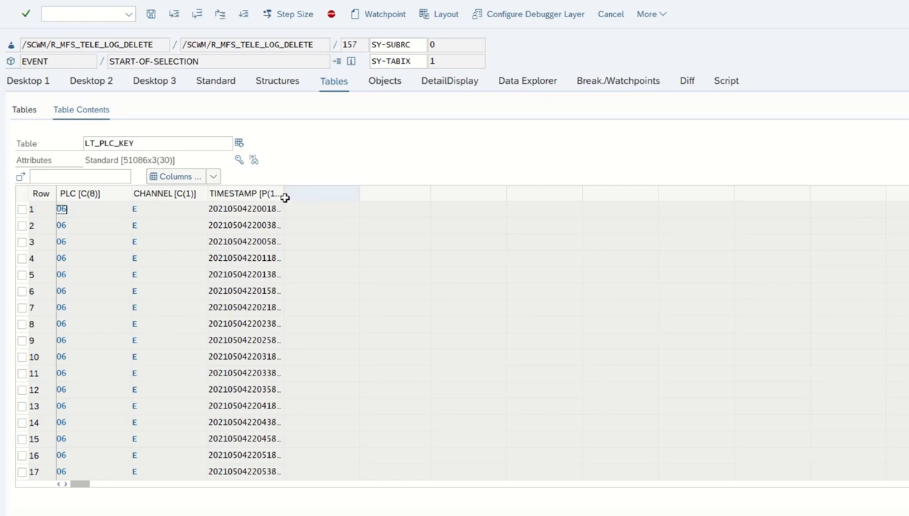